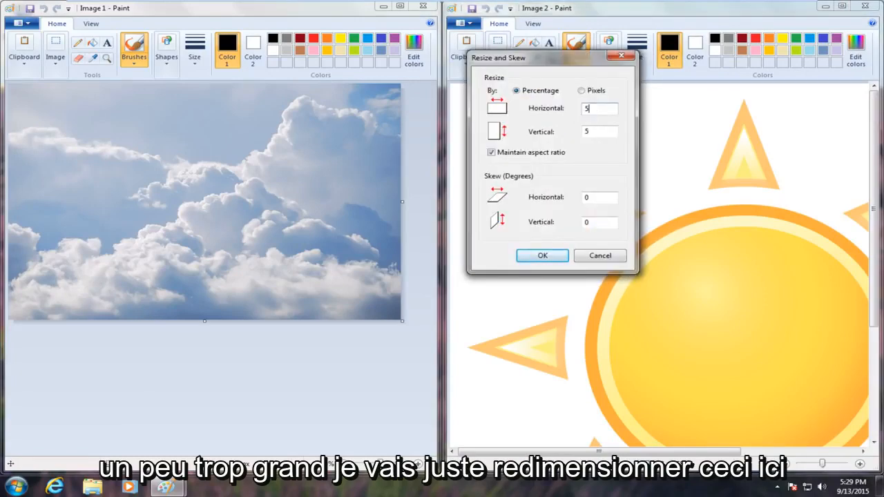
Confirm the smaller percentage resize of the sun picture, keeping its aspect ratio.
left_click(541, 255)
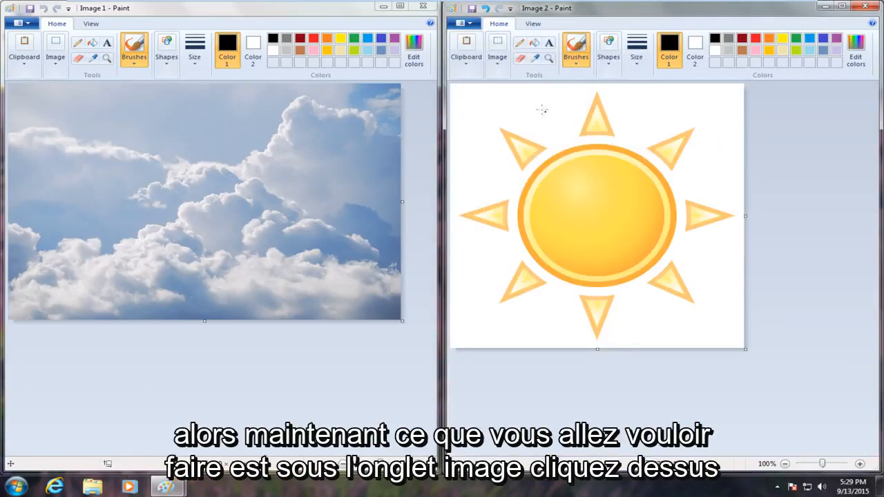
mouse_move(498, 57)
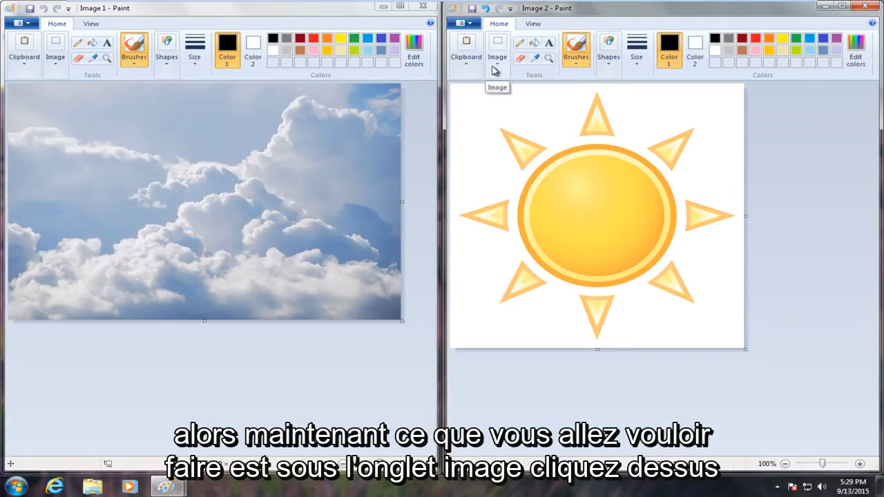
left_click(497, 52)
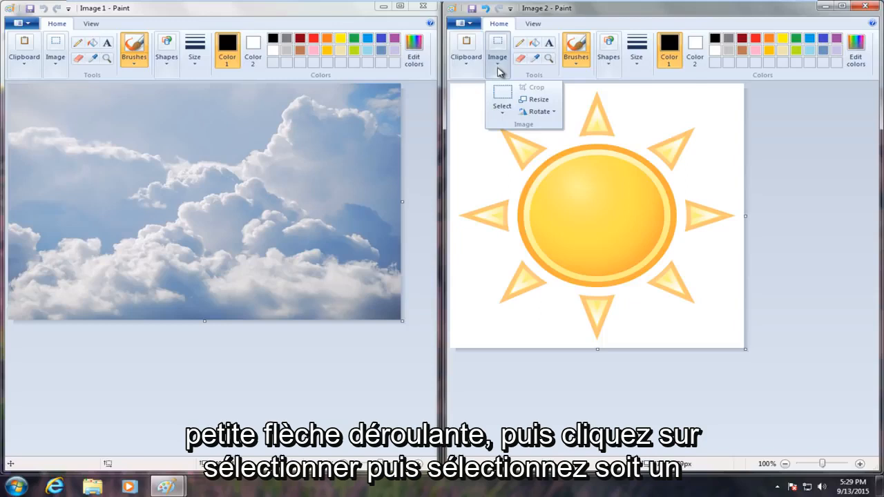
Show the list of selection shapes under Select for the sun picture.
left_click(502, 103)
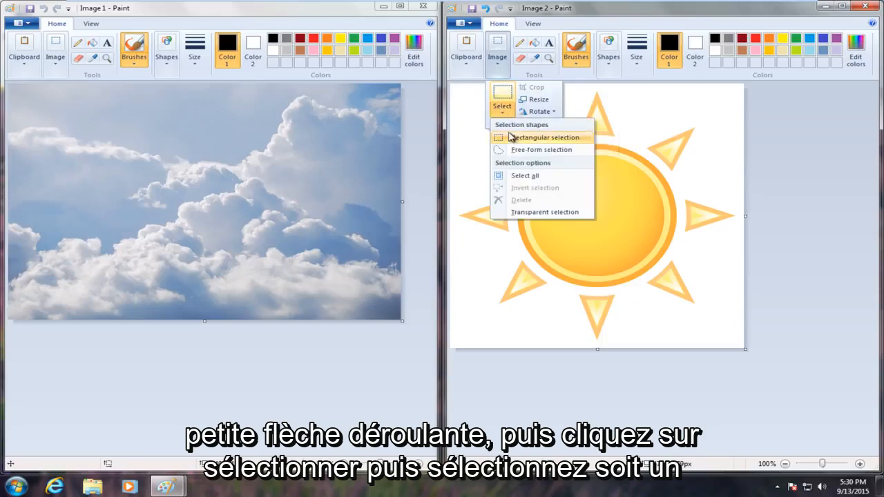
mouse_move(522, 149)
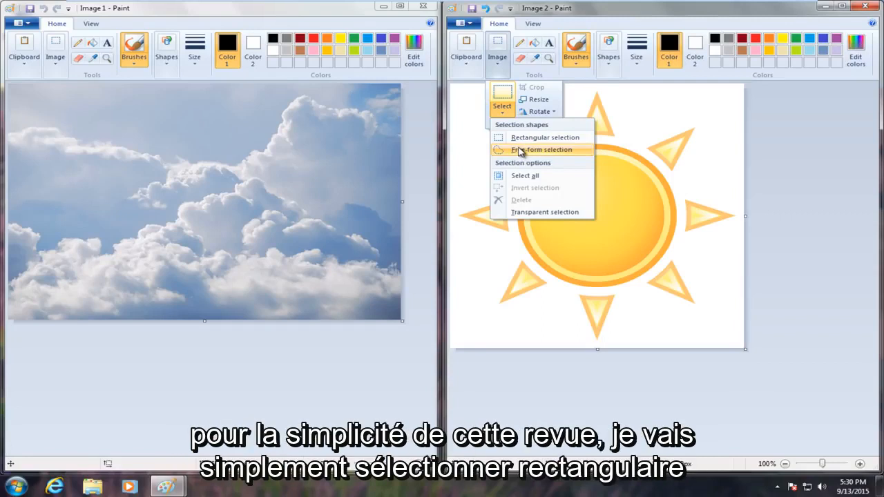